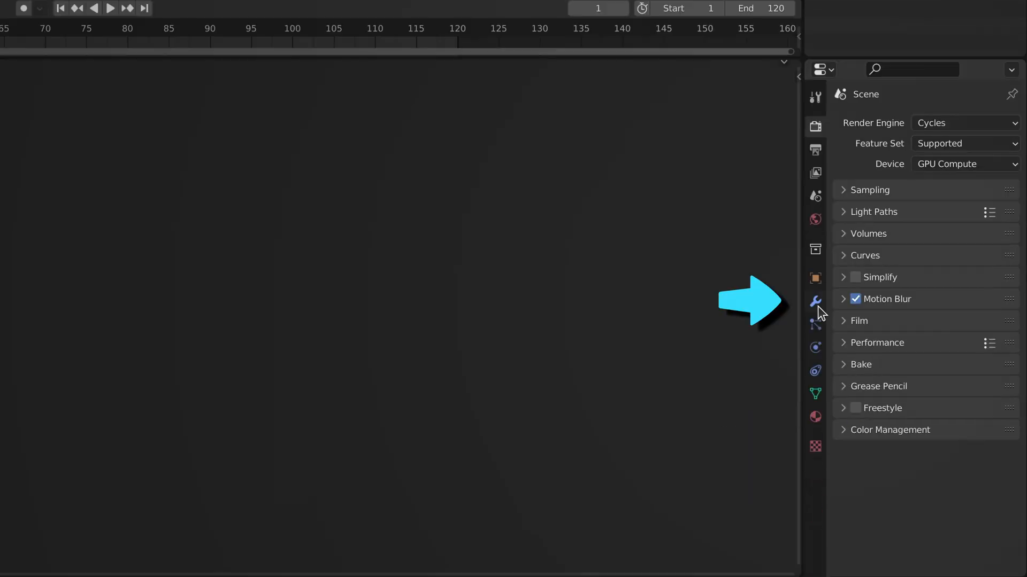
Add a Geometry Nodes modifier with a new Starfield node group to GN-Starfield
{"action": "left_click", "coordinate": [815, 302]}
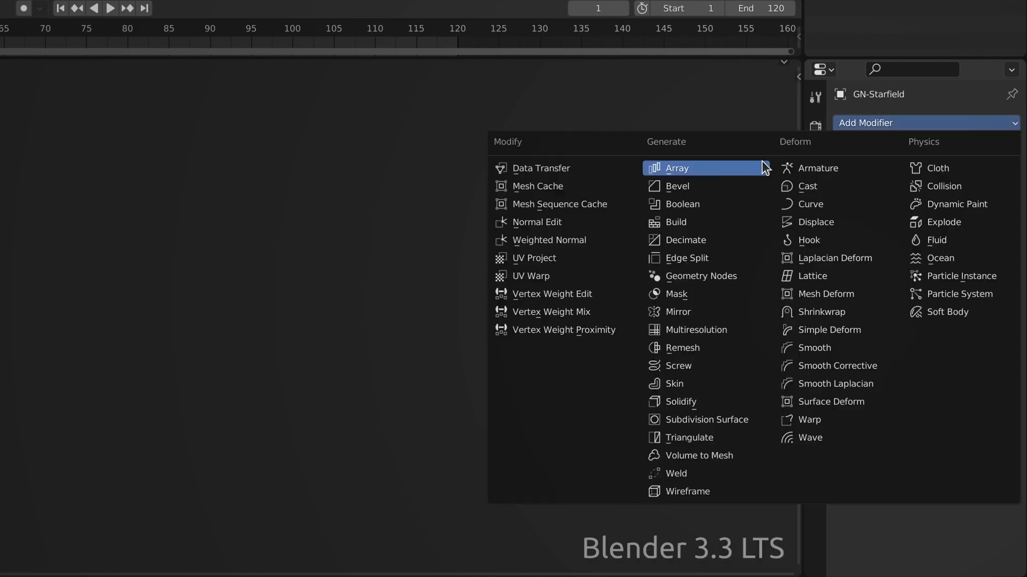
{"action": "left_click", "coordinate": [701, 276]}
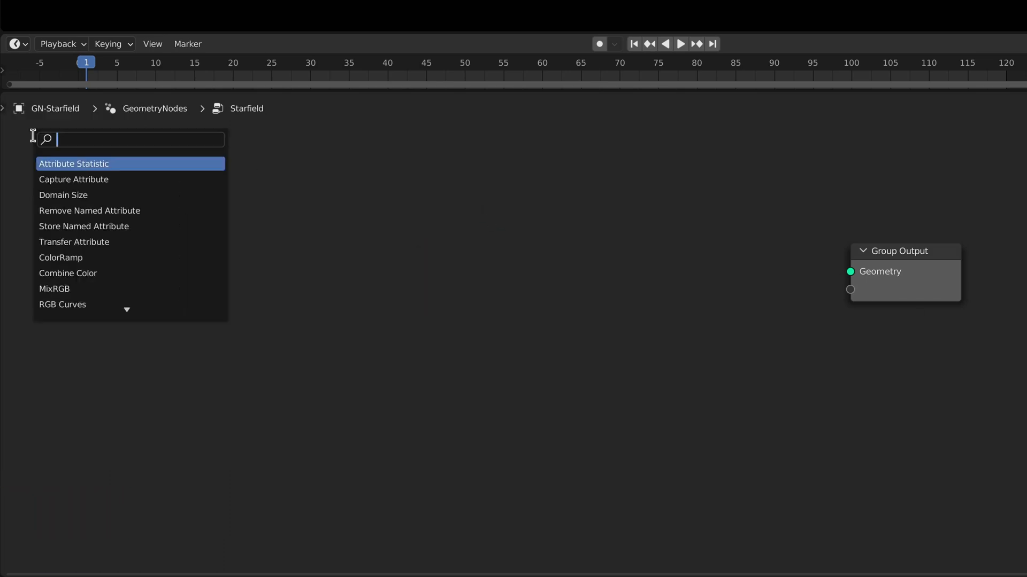
Add Set Position with a Vector Random Value offset of ±20, ±50, ±1 on 1000 points
{"action": "type", "text": "Set Position"}
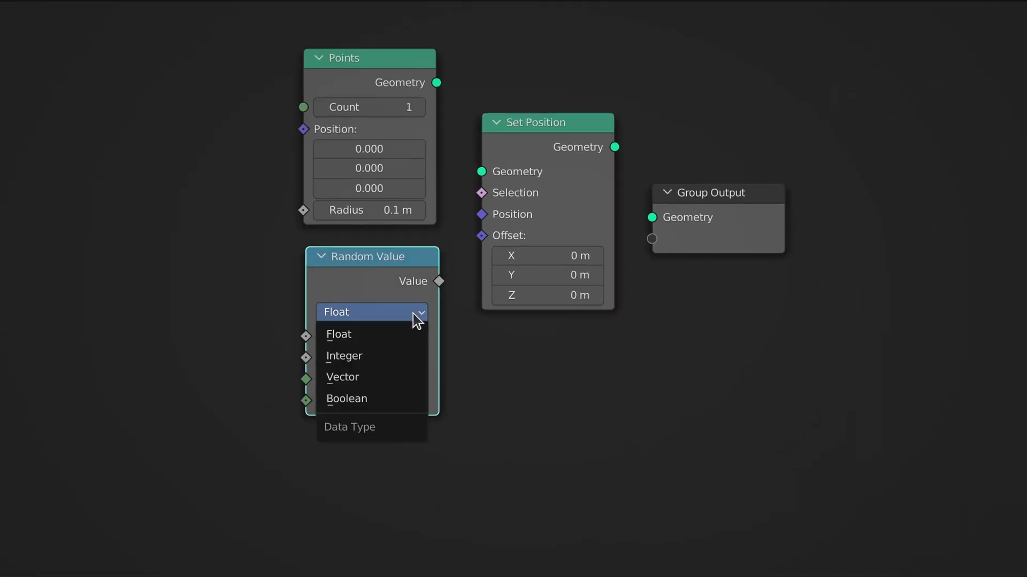
{"action": "left_click", "coordinate": [342, 377]}
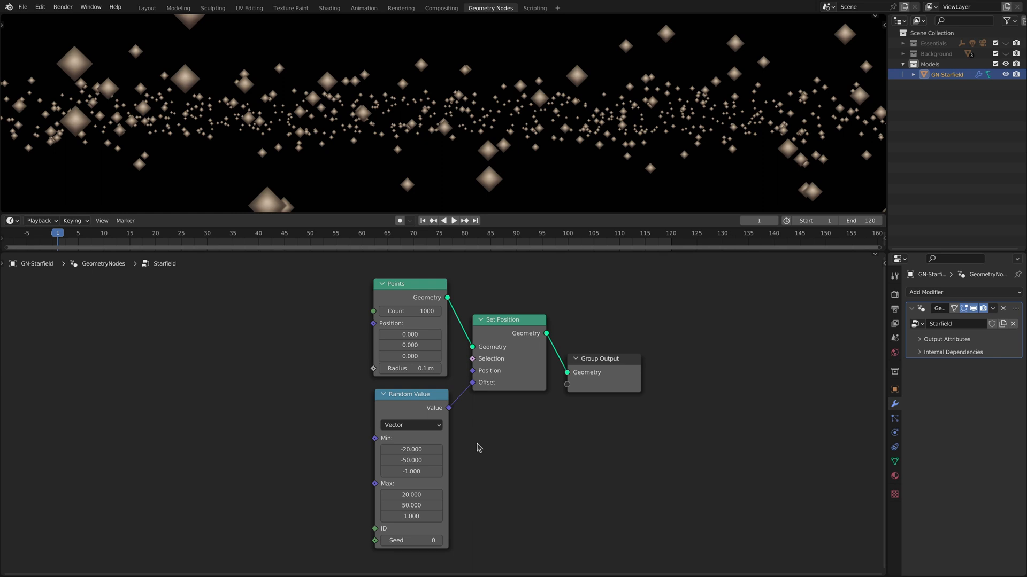
{"action": "mouse_move", "coordinate": [528, 502]}
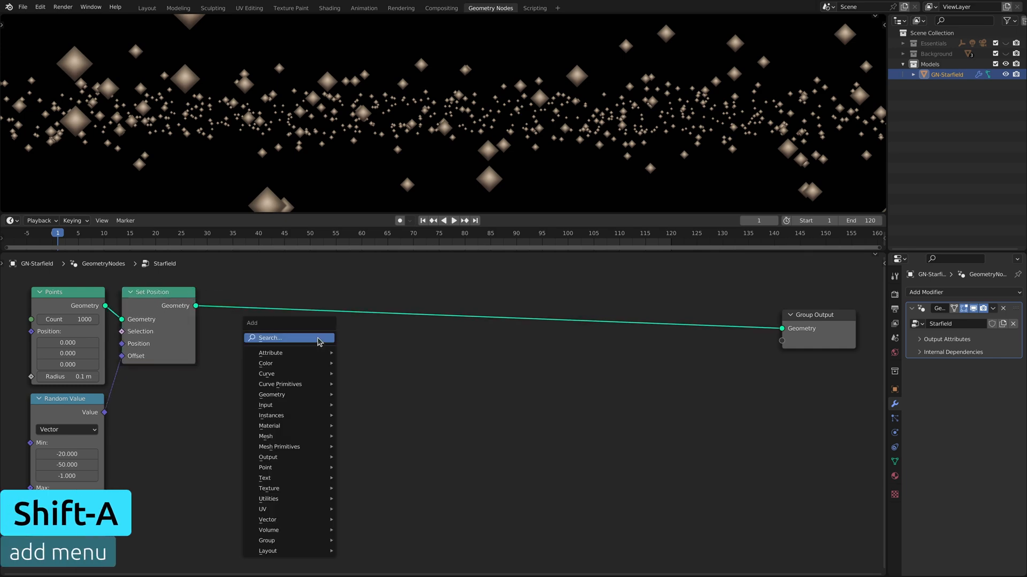
Instance radius-0.02 Ico Spheres on the points at random 1–2 scale, plus Set Material
{"action": "type", "text": "s"}
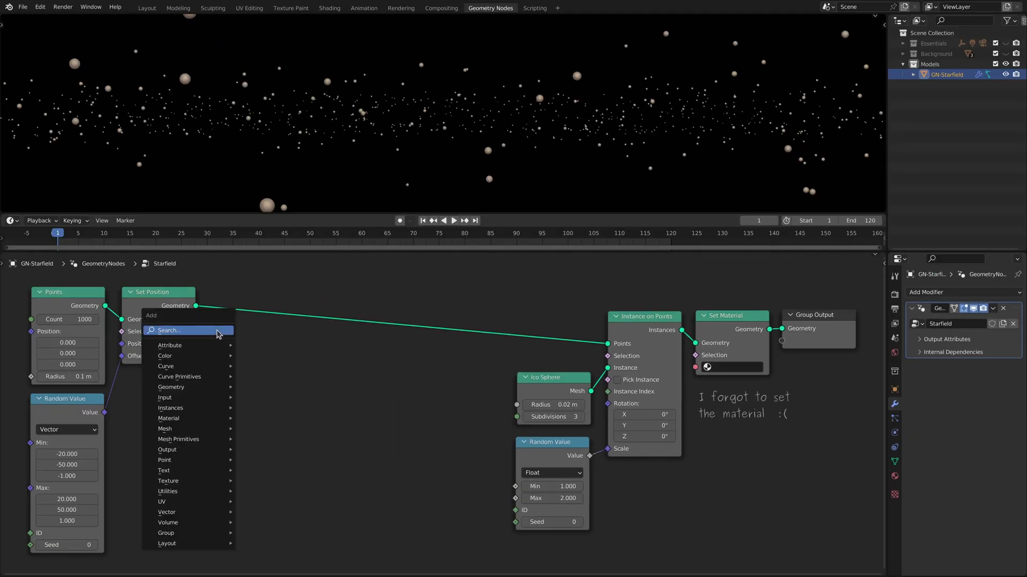
Drive a second Set Position by Scene Time × (0,-1,0) Multiply Add and play the drift
{"action": "type", "text": "scene time"}
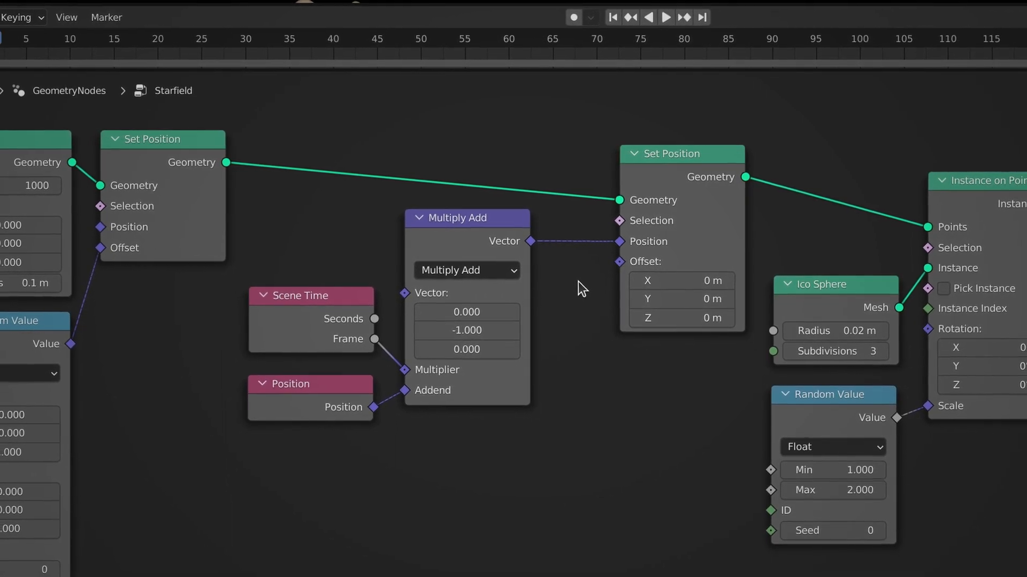
{"action": "left_click", "coordinate": [466, 219]}
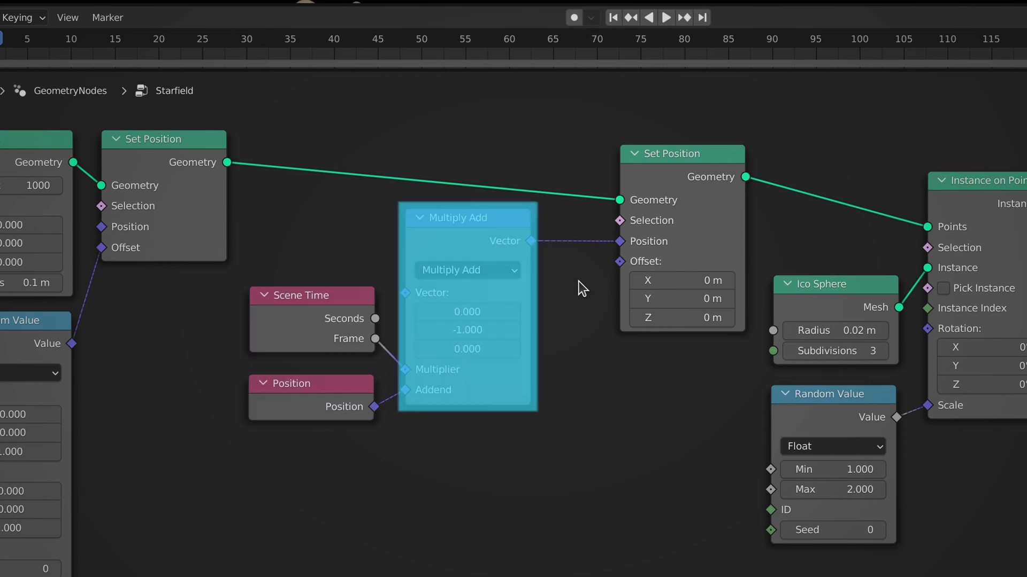
{"action": "left_click", "coordinate": [581, 289]}
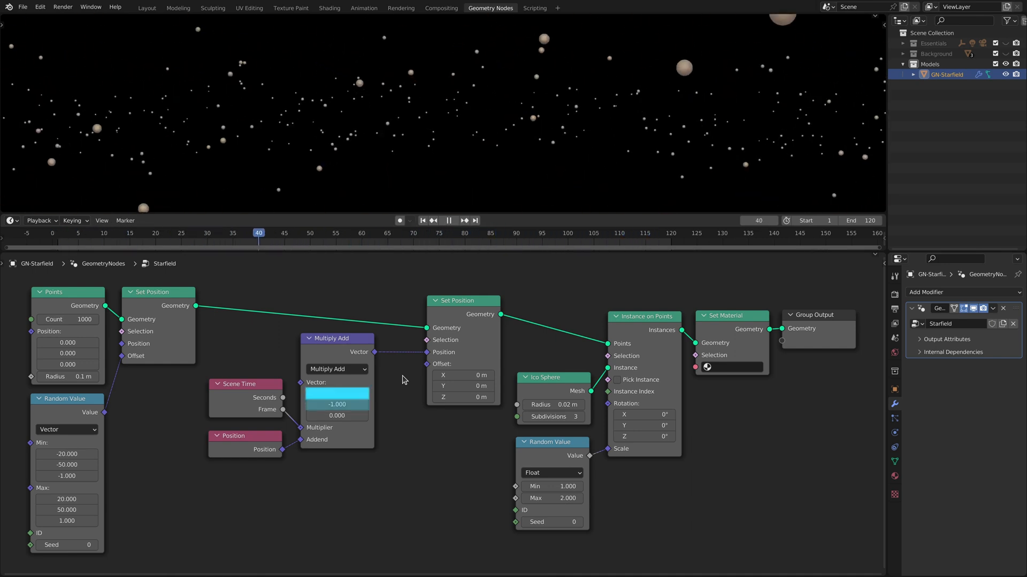
{"action": "left_click", "coordinate": [422, 221]}
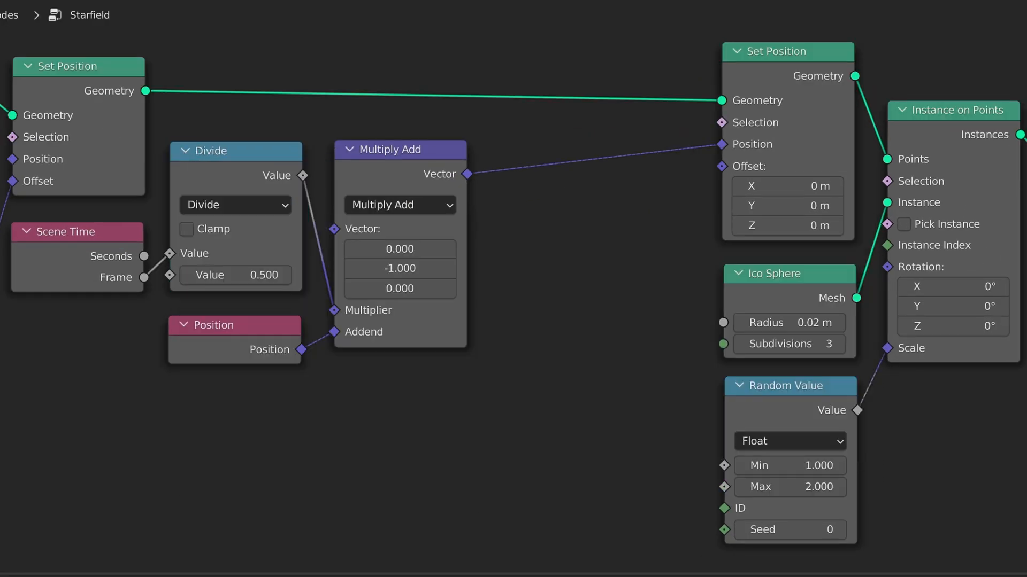
Insert a Vector Math Wrap before Set Position and a Divide after the Scene Time frame
{"action": "left_click", "coordinate": [561, 206]}
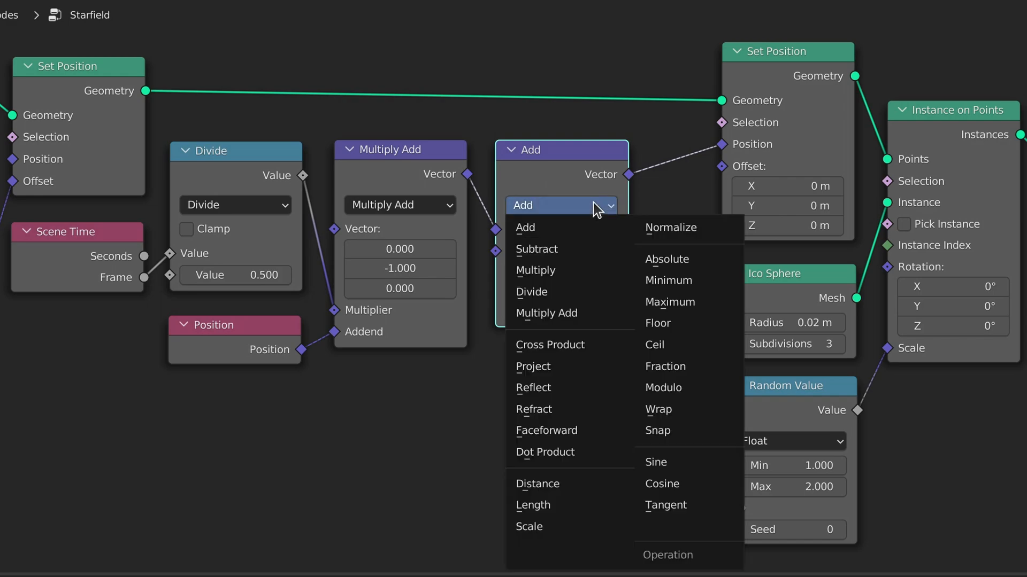
{"action": "left_click", "coordinate": [658, 409]}
{"action": "type", "text": "1"}
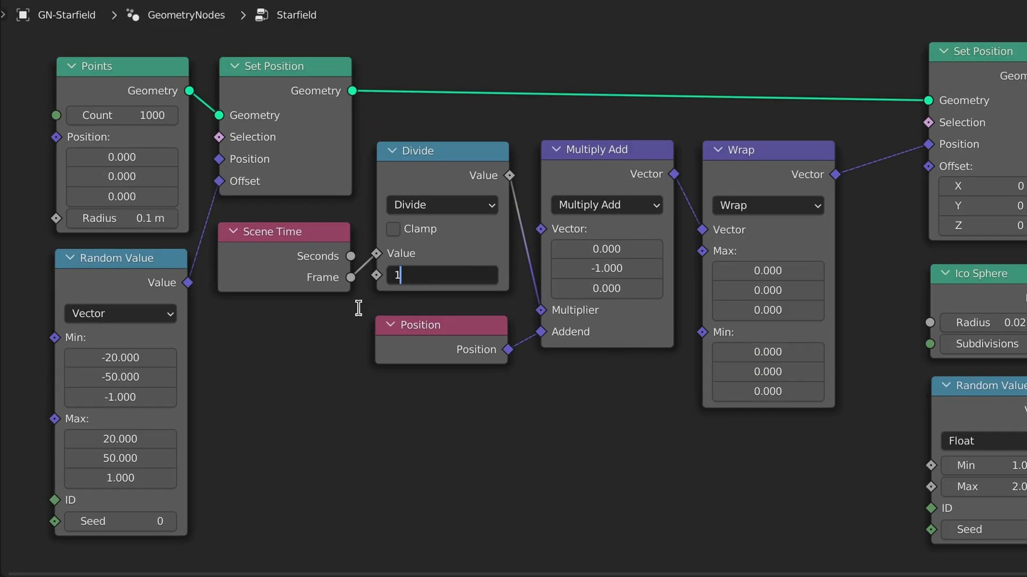
{"action": "left_click", "coordinate": [768, 271]}
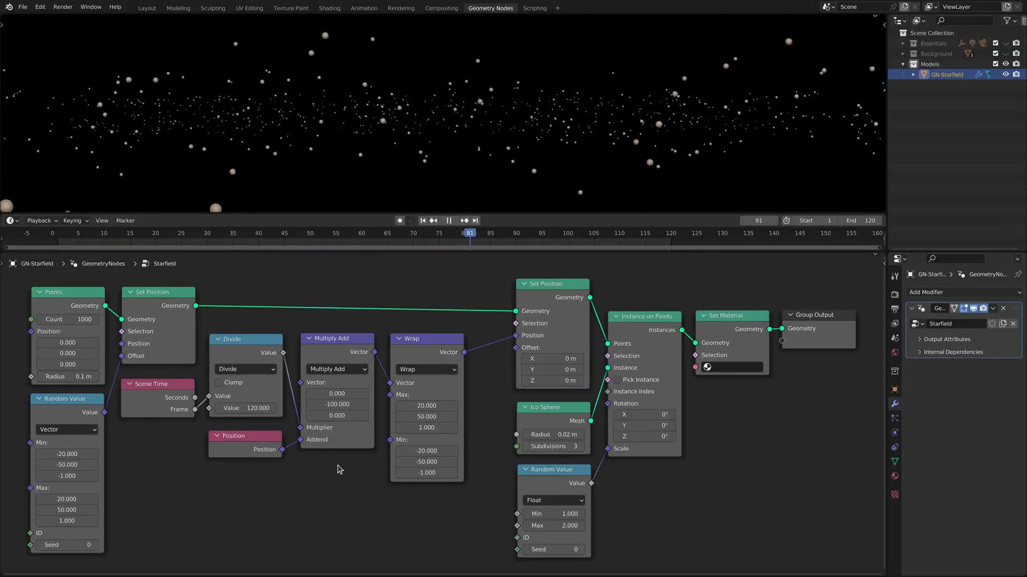
Enter divisor 120, Y speed −100 and Wrap bounds ±20, ±50, ±1 for a looping motion
{"action": "left_click", "coordinate": [253, 233]}
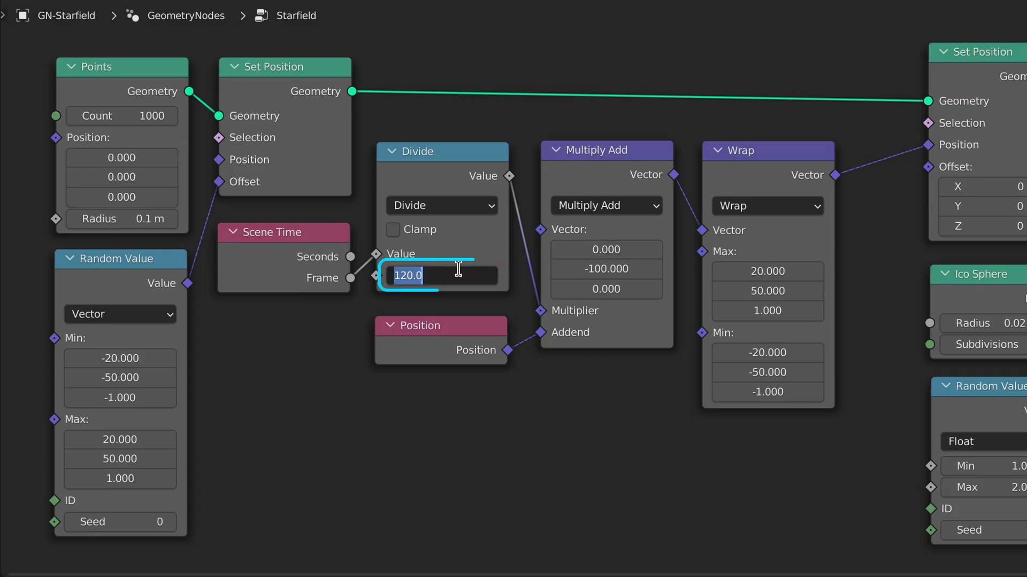
Change the divisor and scene End frame to 150 and stretch scatter and wrap Y bounds to ±100
{"action": "type", "text": "150"}
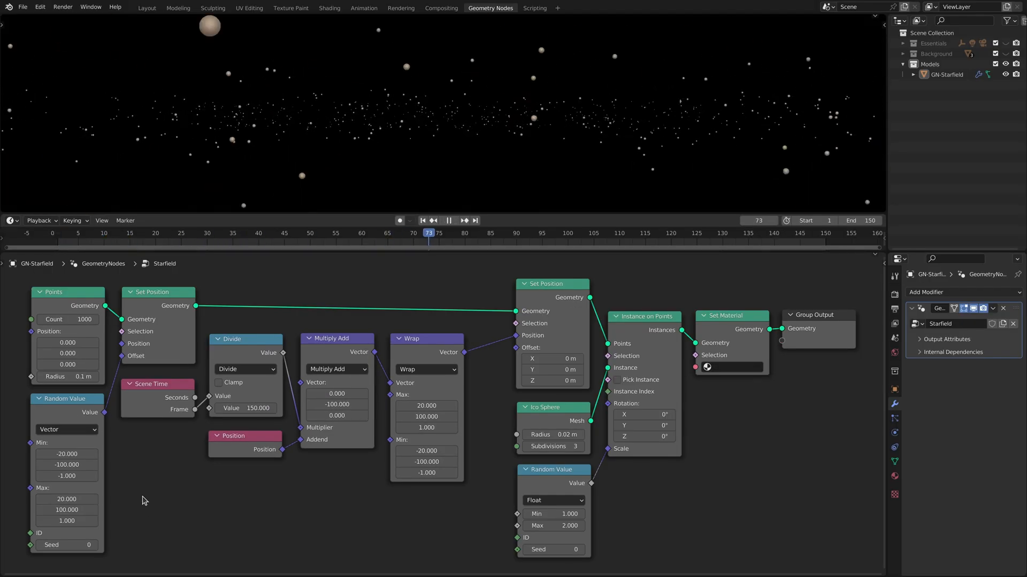
{"action": "left_click", "coordinate": [177, 233]}
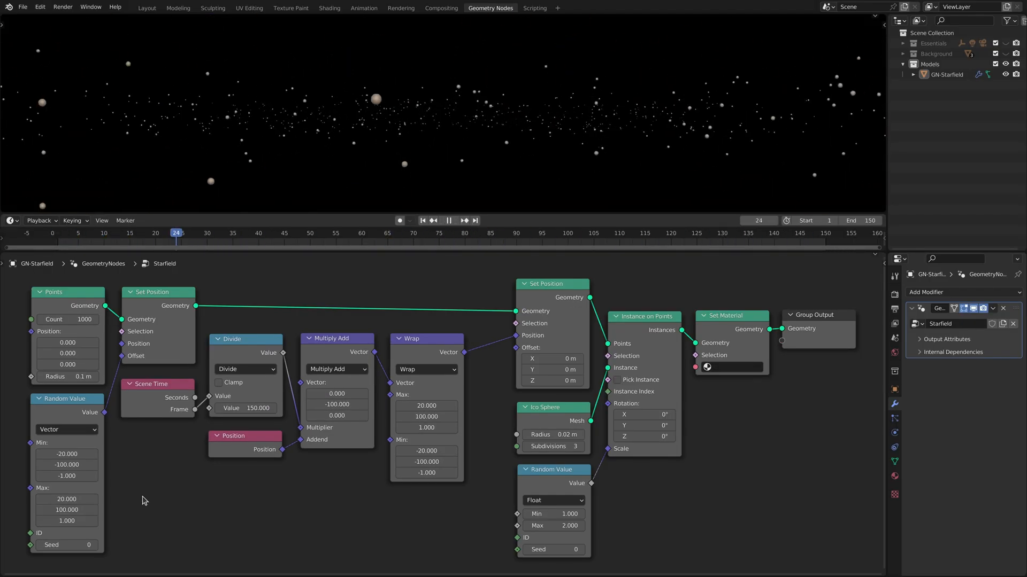
{"action": "left_click", "coordinate": [464, 221]}
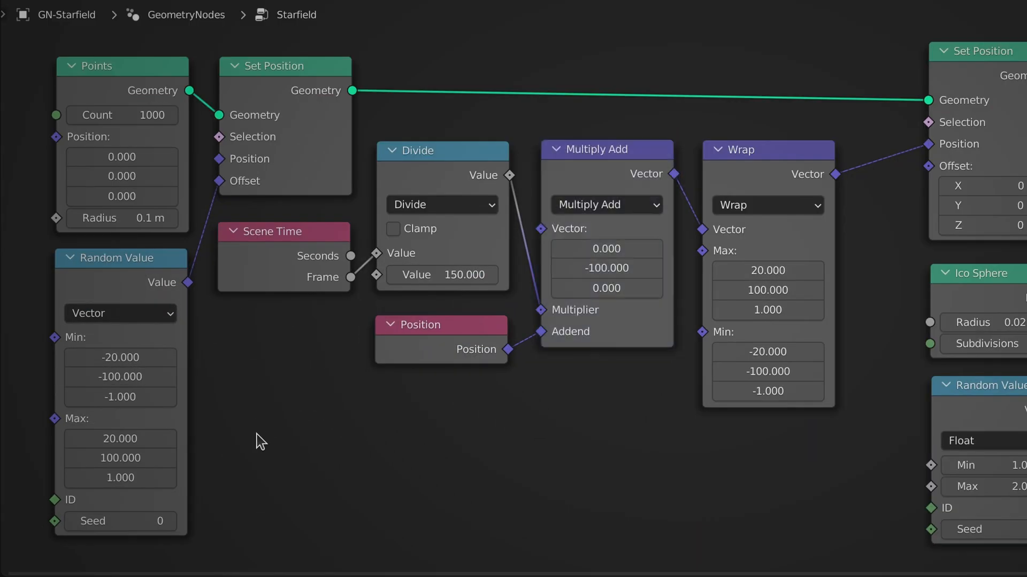
Set the Multiply Add Y speed to −200 to match the ±100 wrap span and play the loop
{"action": "type", "text": "speed = i x (max - min"}
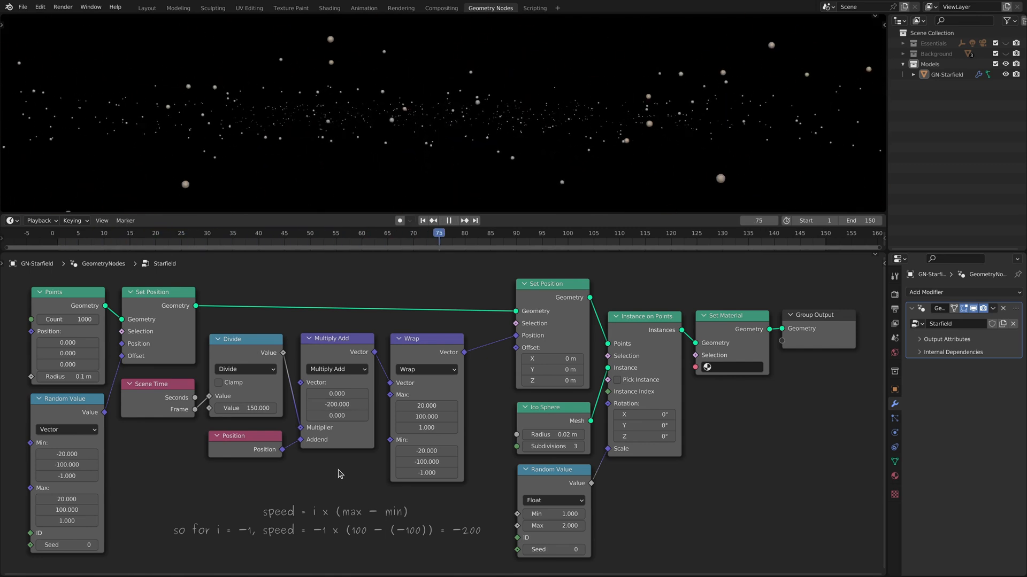
{"action": "left_click", "coordinate": [180, 233]}
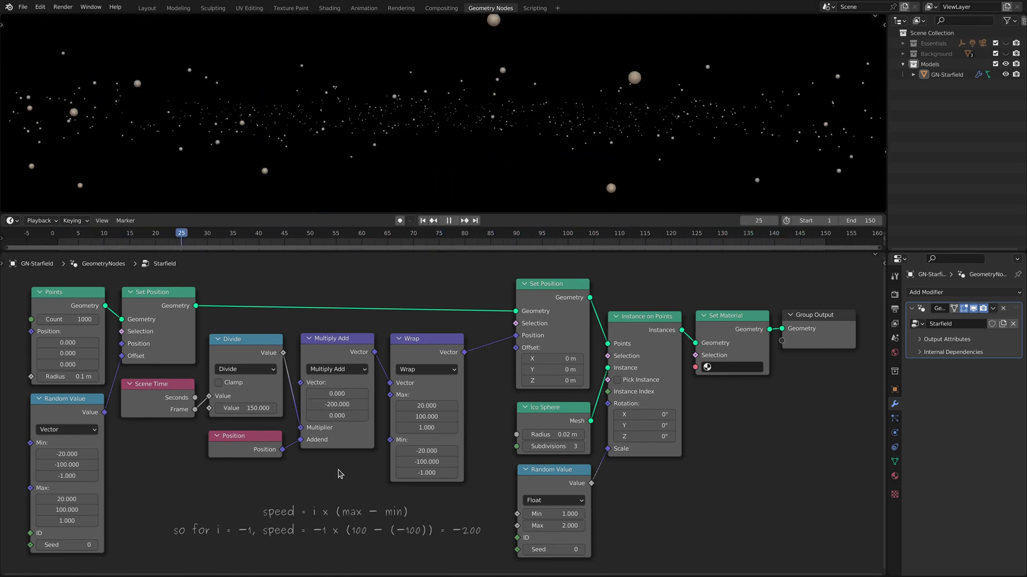